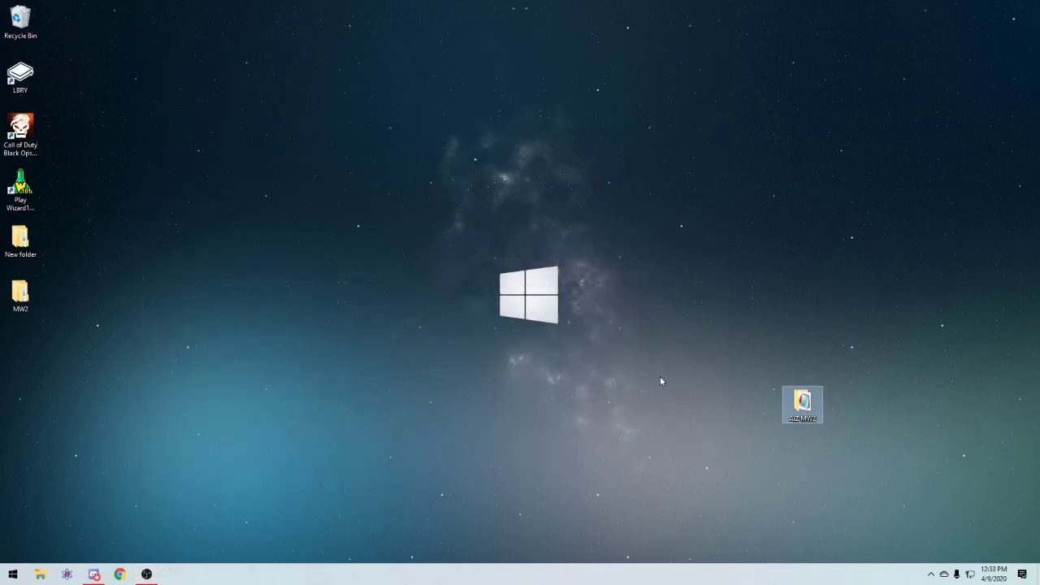
Launch Modern Warfare 2 from the desktop shortcut and sign in to the Infinity Loader account.
double_click(803, 405)
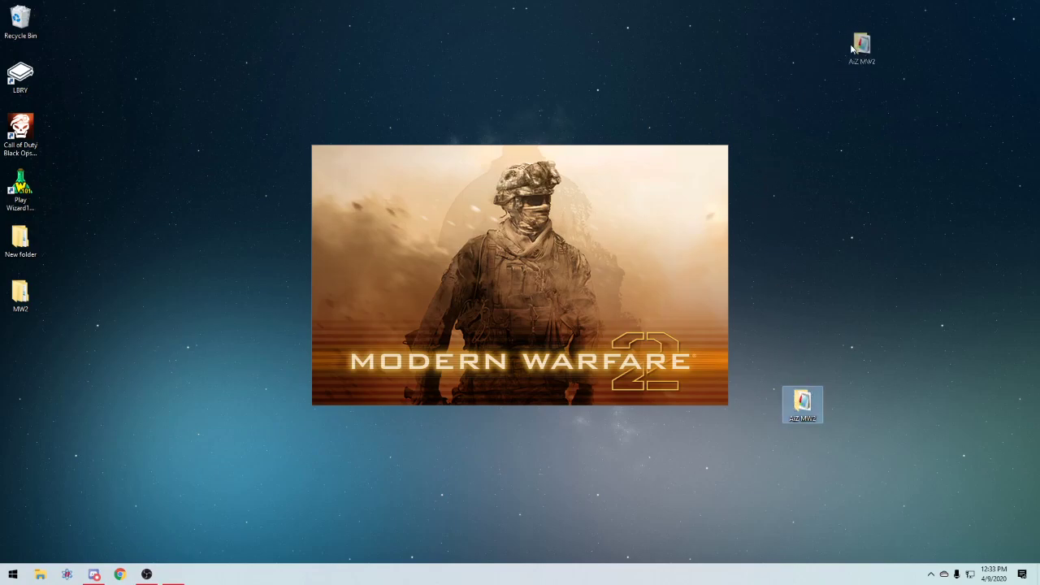
left_click_drag(804, 404, 843, 19)
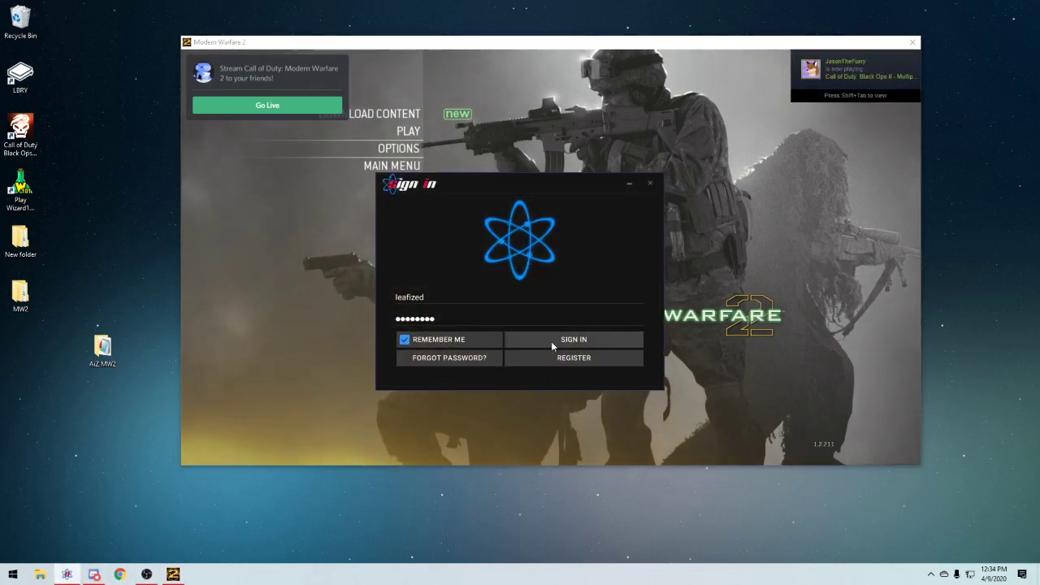
left_click(574, 340)
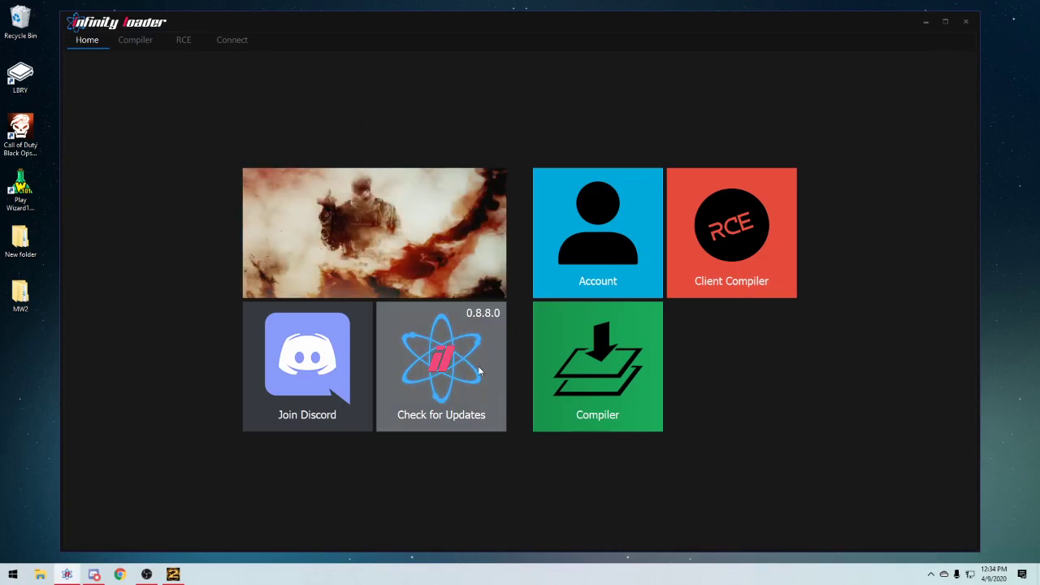
Review the account information, then go to the Compiler.
left_click(599, 232)
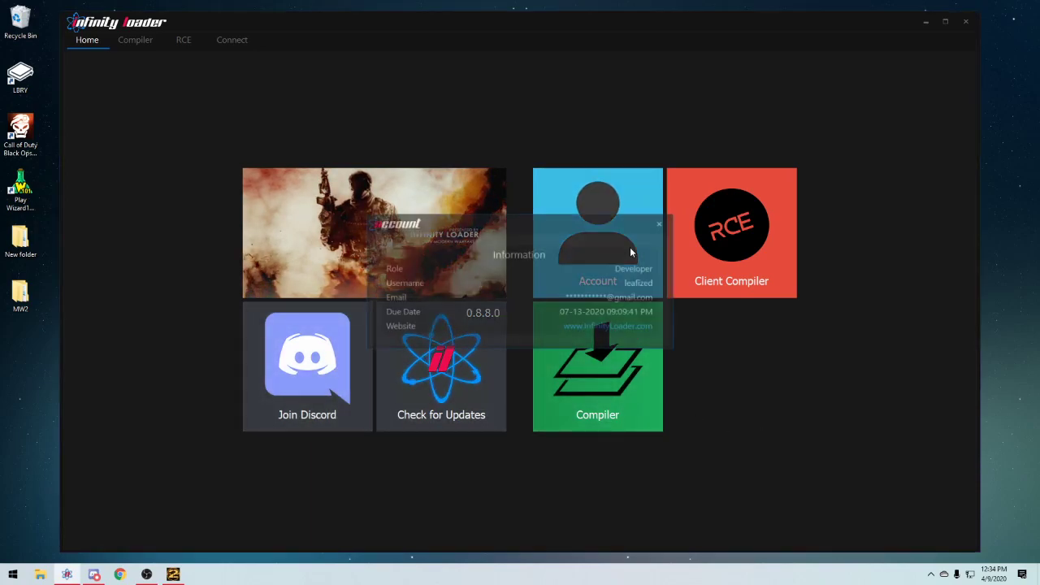
left_click(660, 225)
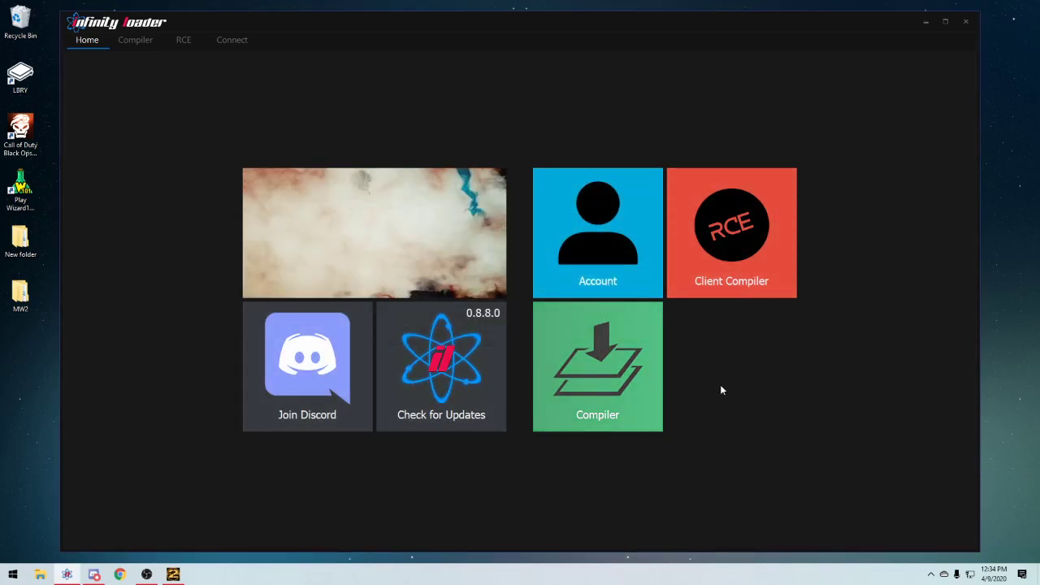
left_click(135, 39)
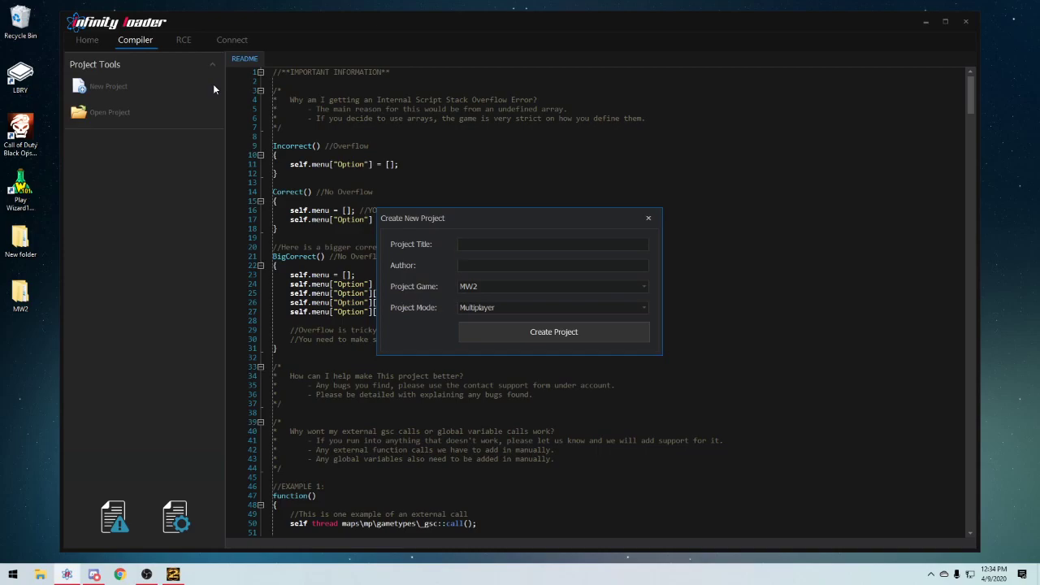
Create a new MW2 Multiplayer project titled 'Open'.
left_click(553, 244)
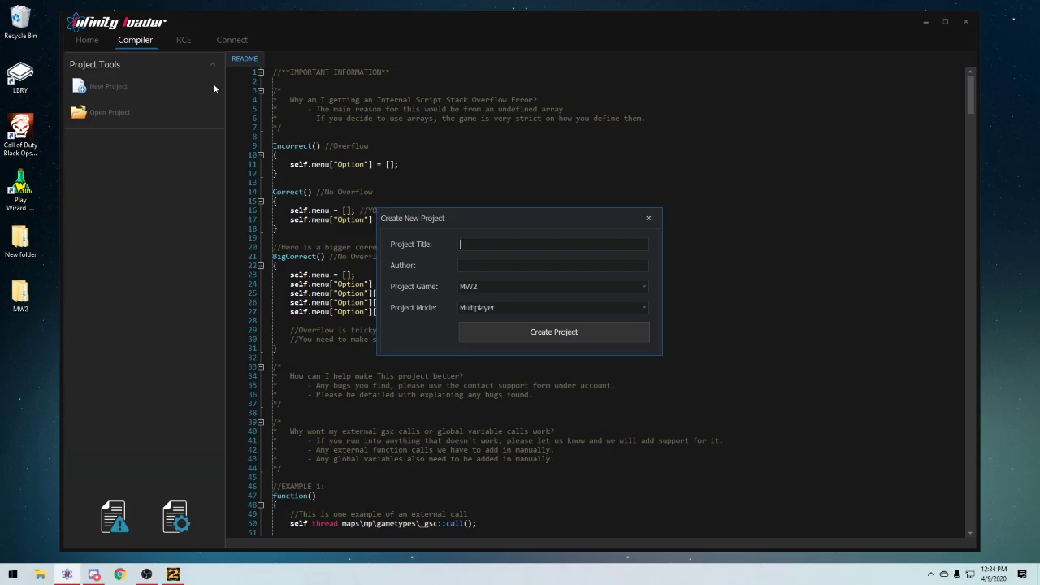
type("O")
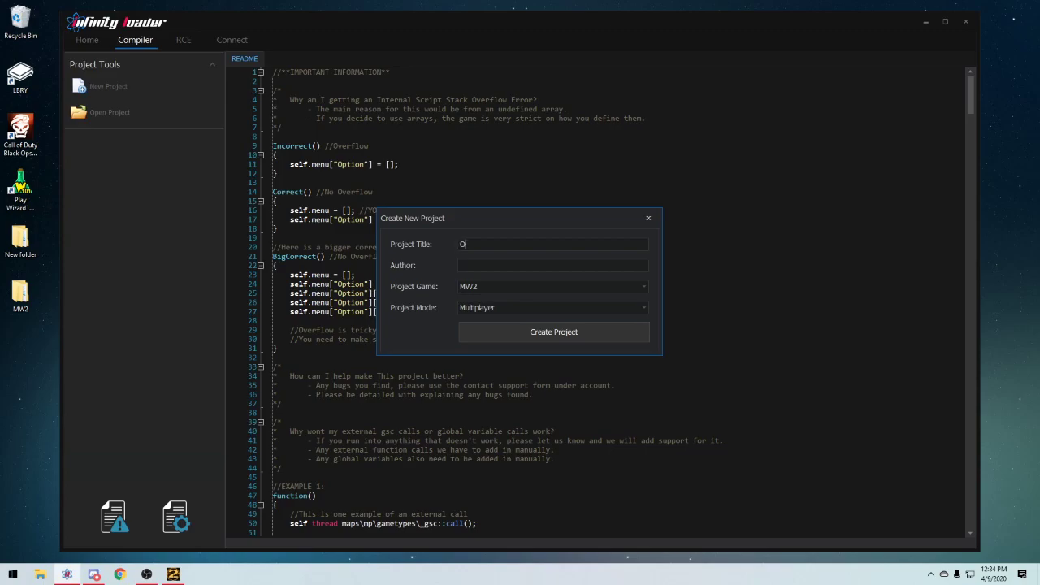
type("pen")
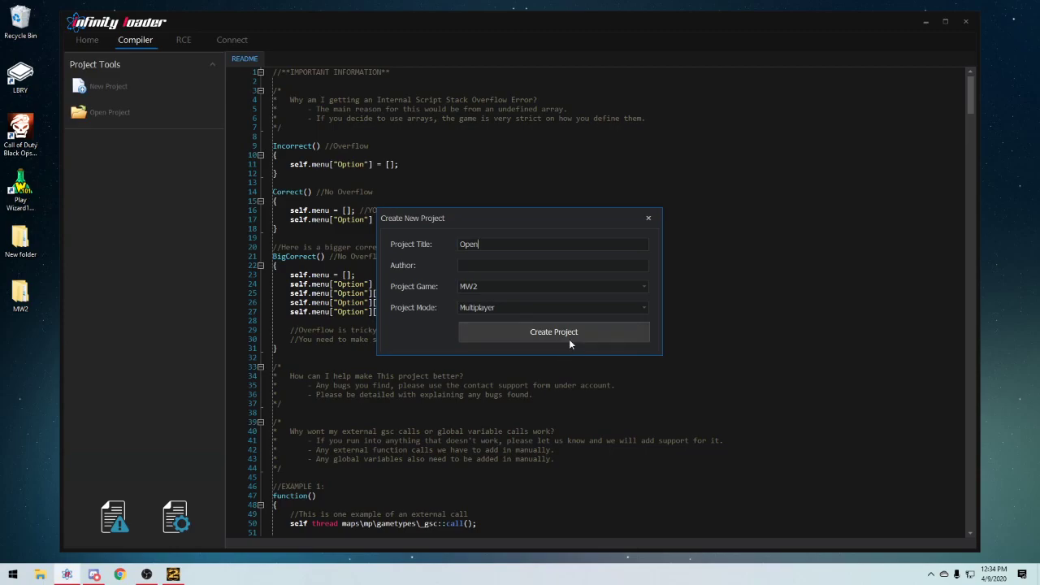
left_click(552, 331)
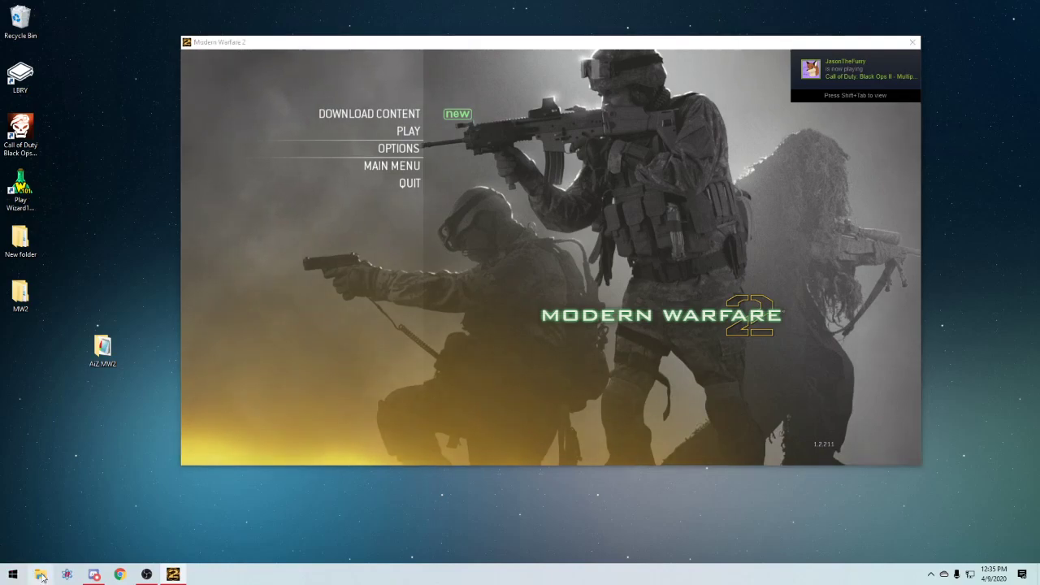
left_click(39, 576)
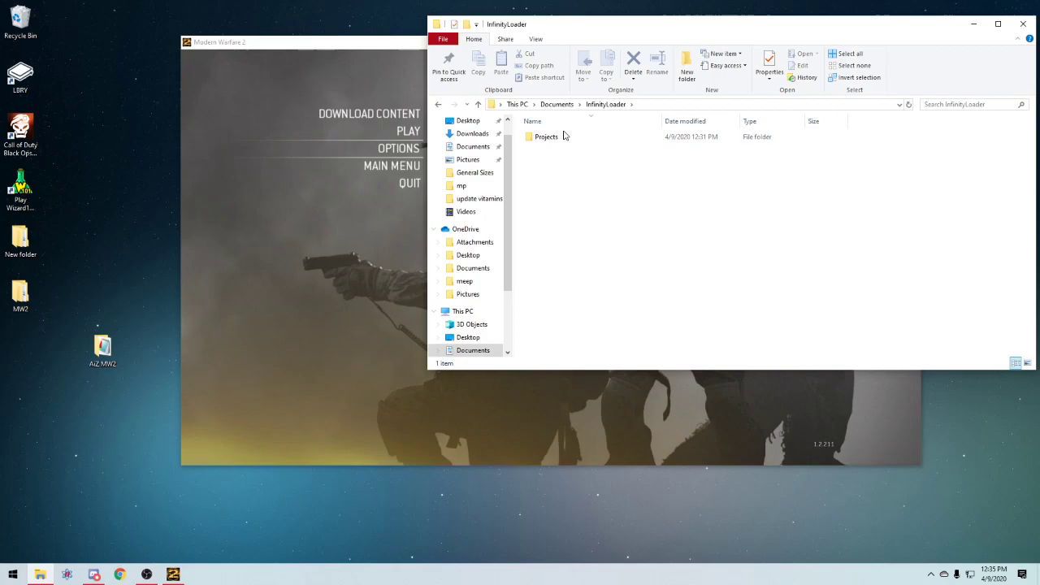
double_click(546, 136)
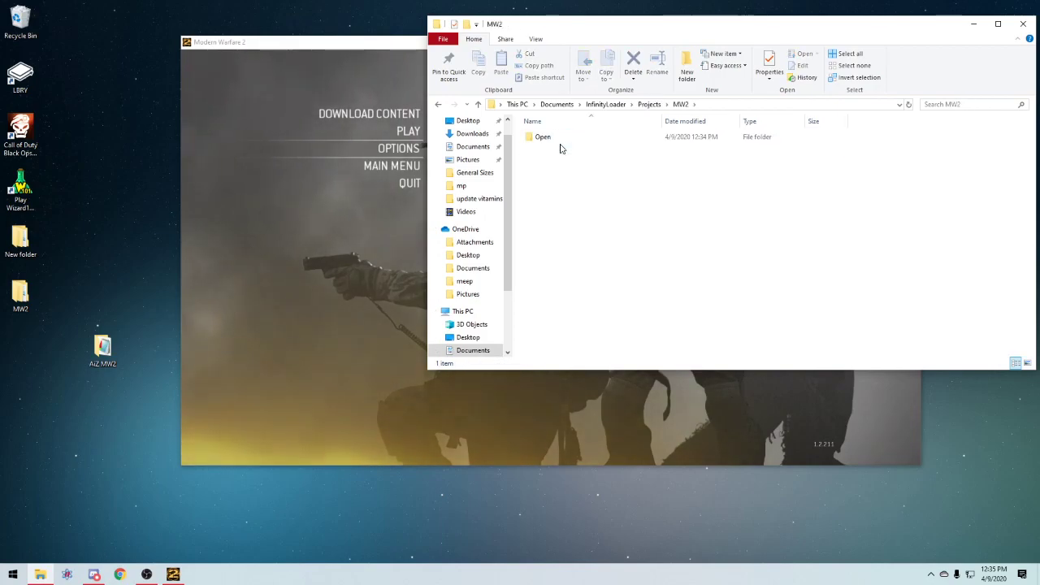
double_click(543, 137)
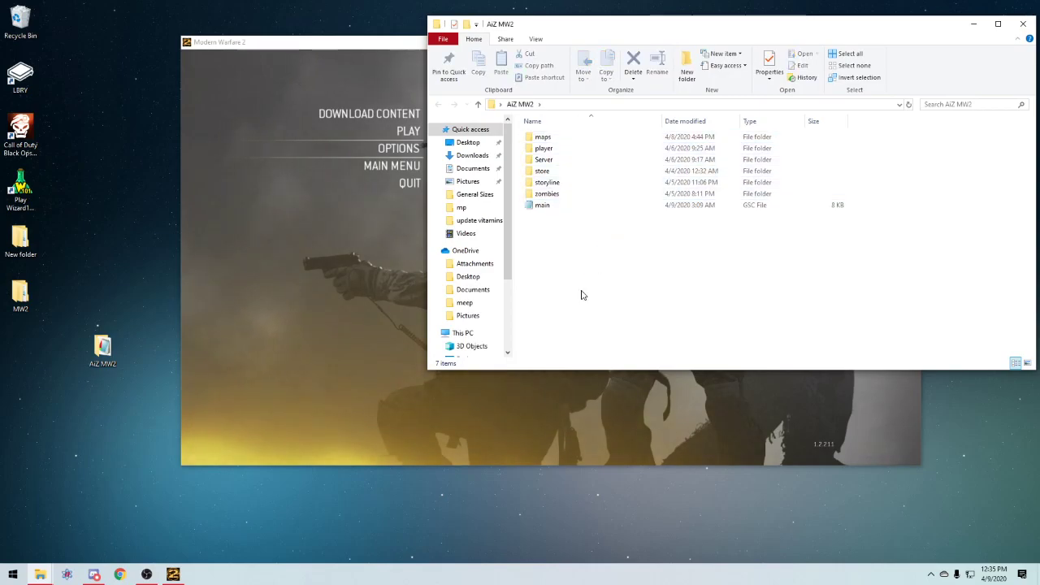
double_click(543, 204)
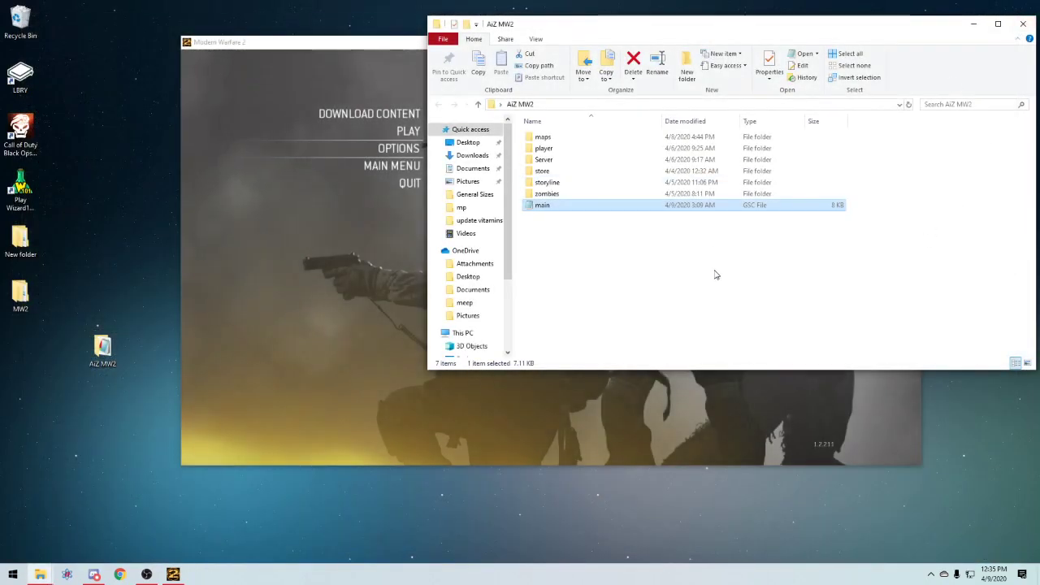
left_click(691, 276)
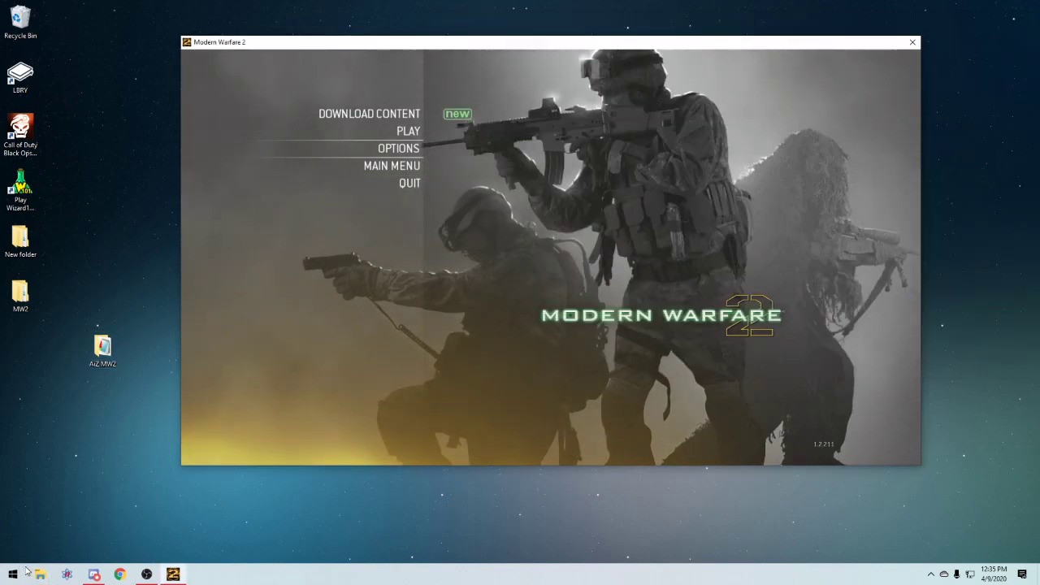
In Documents > InfinityLoader > Projects > MW2, add the AIZ MW2.1 mod folder beside the Open project.
left_click(39, 576)
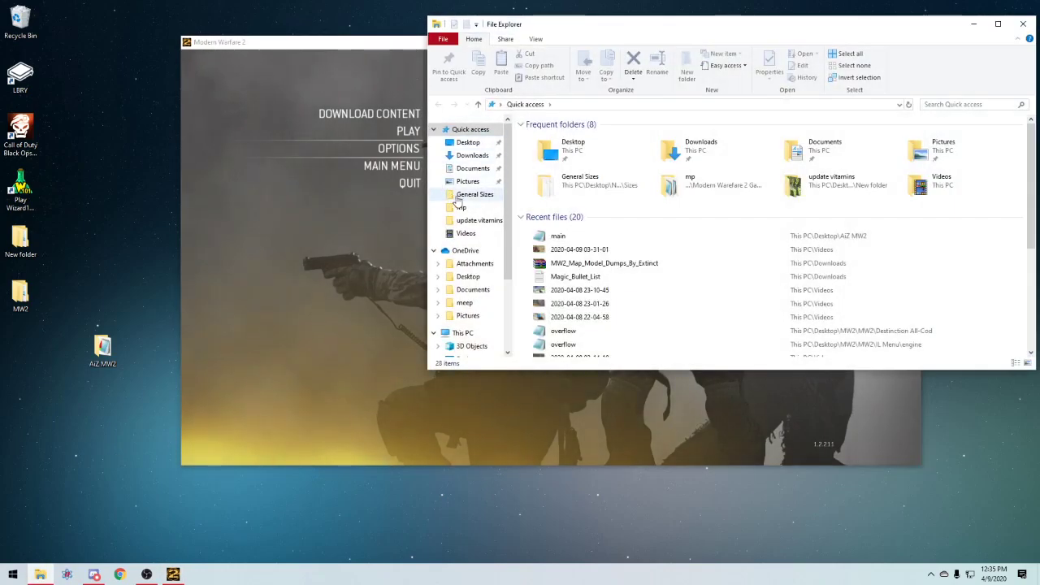
left_click(474, 167)
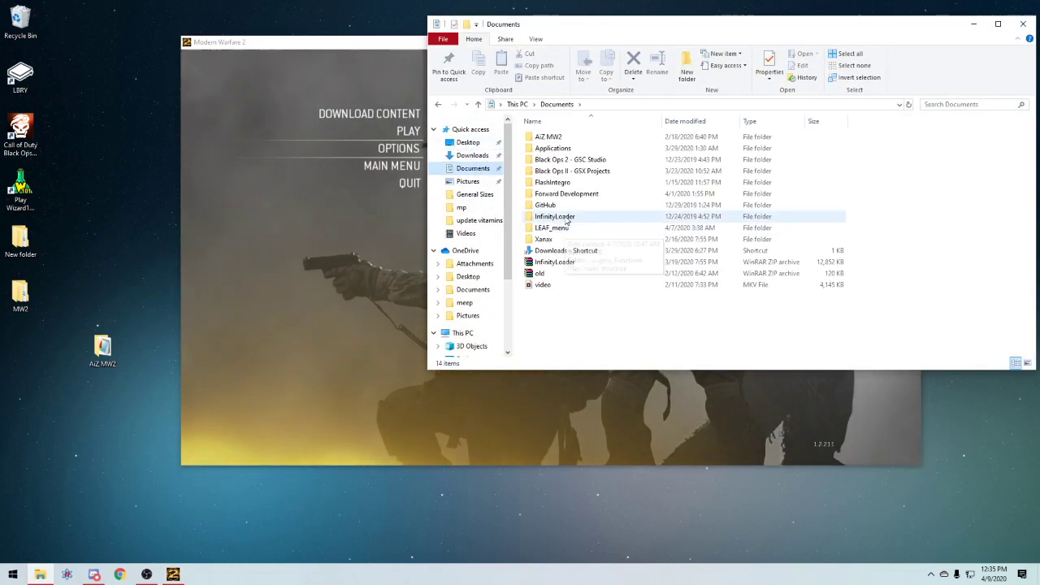
double_click(556, 216)
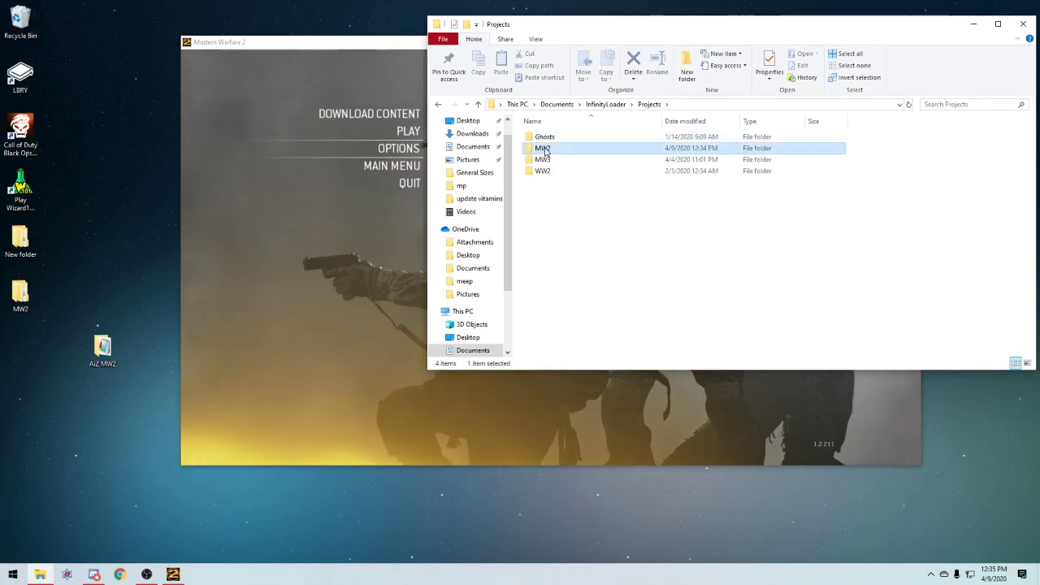
double_click(543, 148)
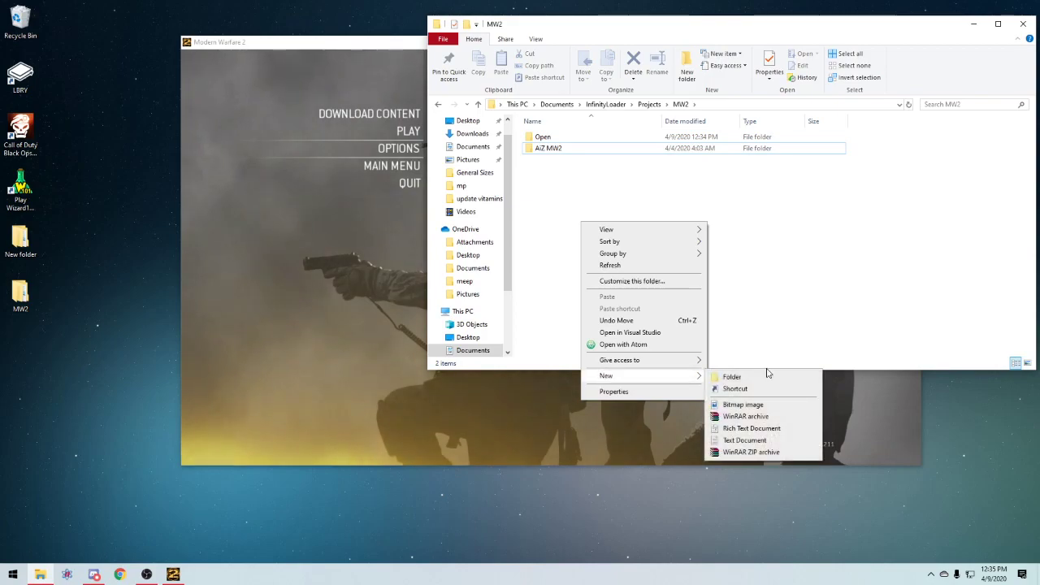
left_click(731, 377)
type("AIZ MW2.1")
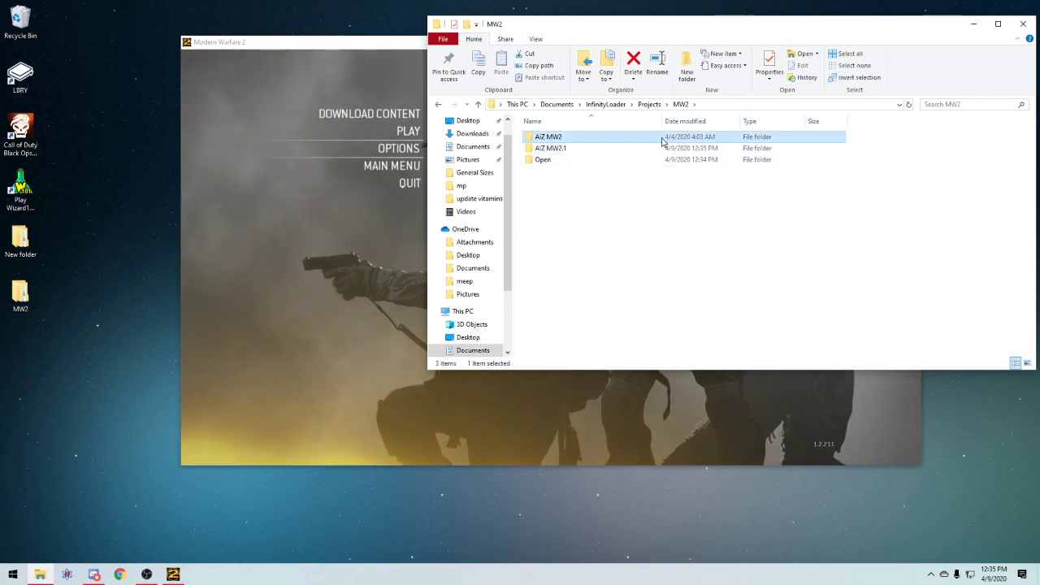
left_click(634, 62)
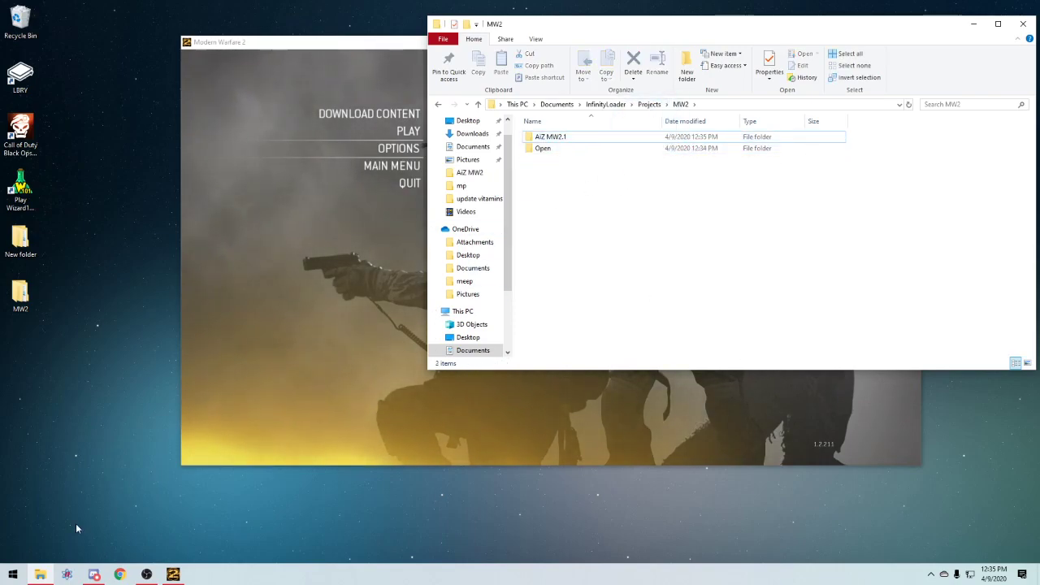
mouse_move(445, 364)
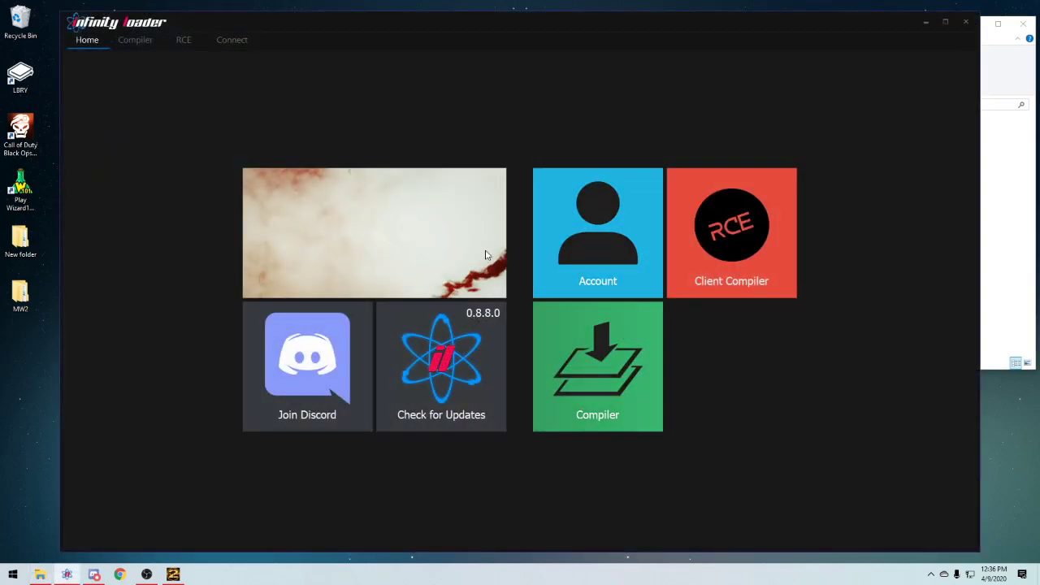
Choose the AIZ MW2.1 project in the Compiler and dismiss the missing main file warning.
left_click(135, 39)
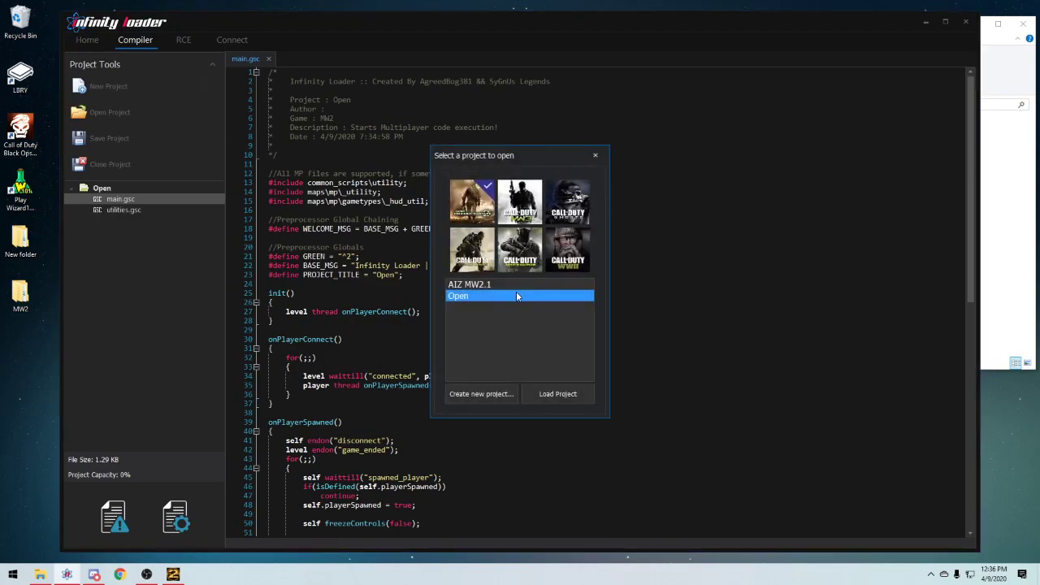
left_click(558, 394)
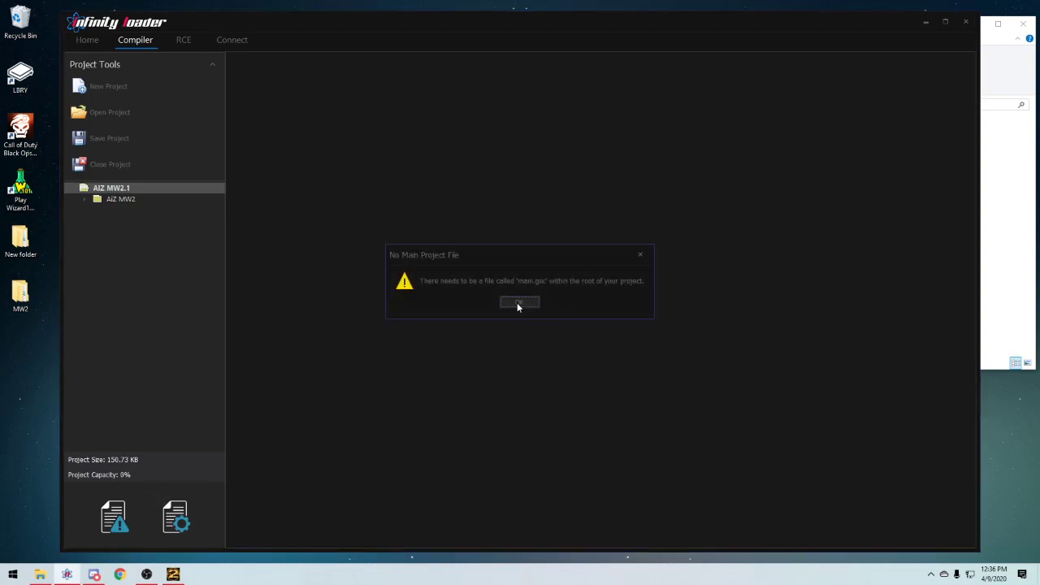
left_click(520, 302)
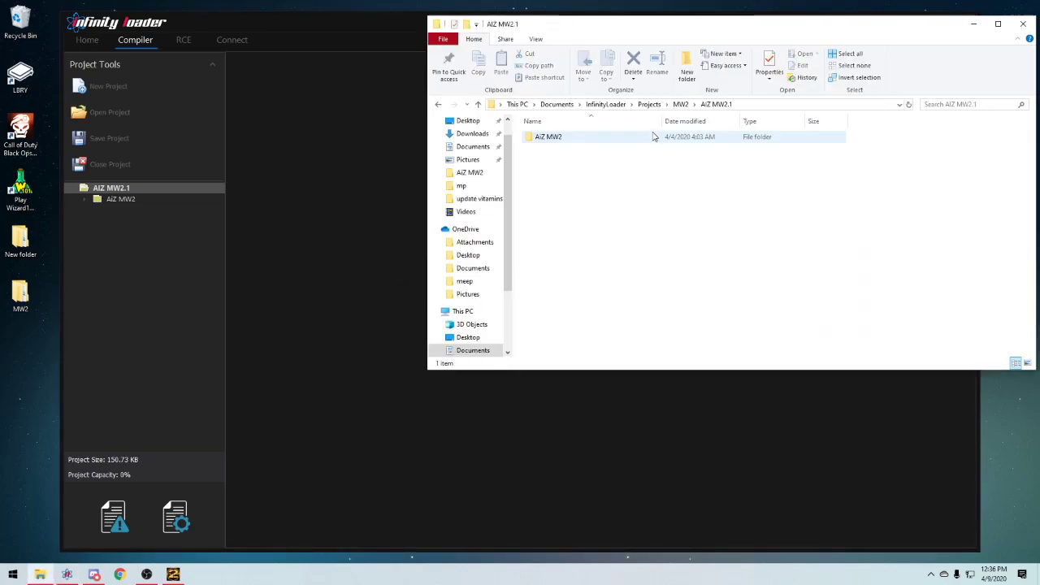
Select the AIZ MW2 project folder inside the MW2 projects folder so its scripts load.
double_click(548, 137)
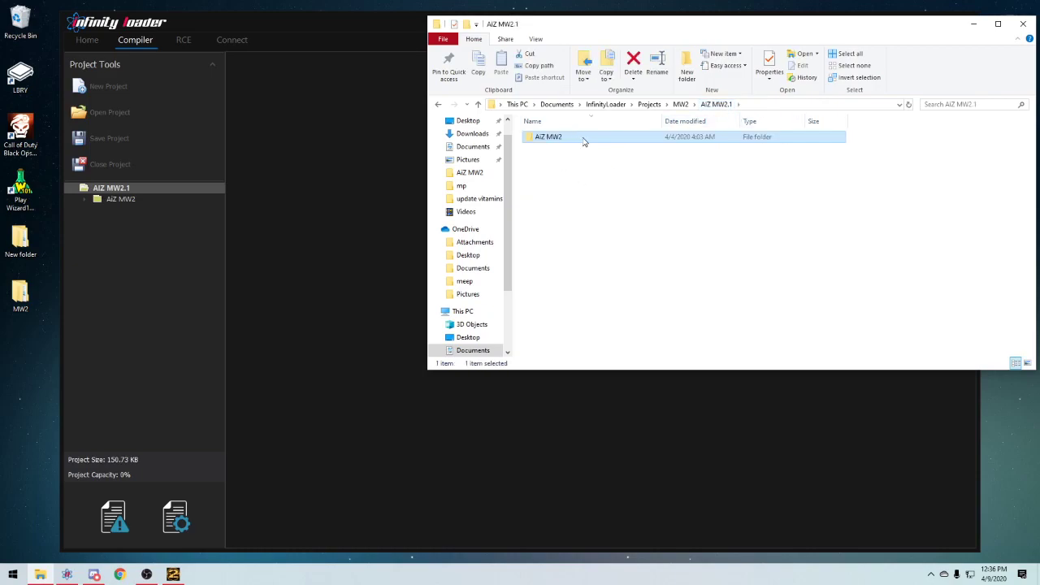
left_click(650, 104)
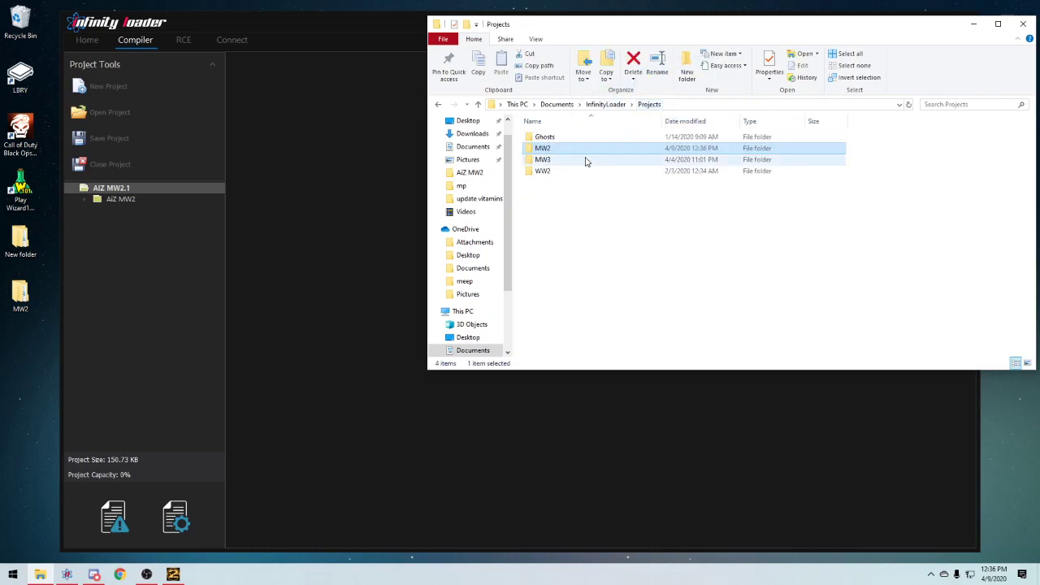
double_click(543, 148)
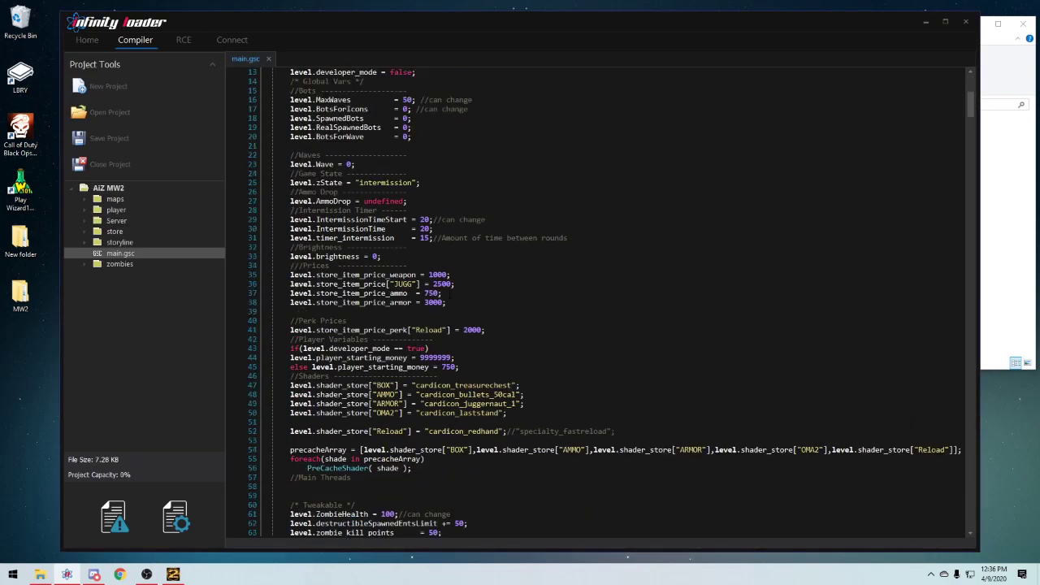
Compile the AIZ MW2 project and inject it into the running Modern Warfare 2.
scroll("up", 3)
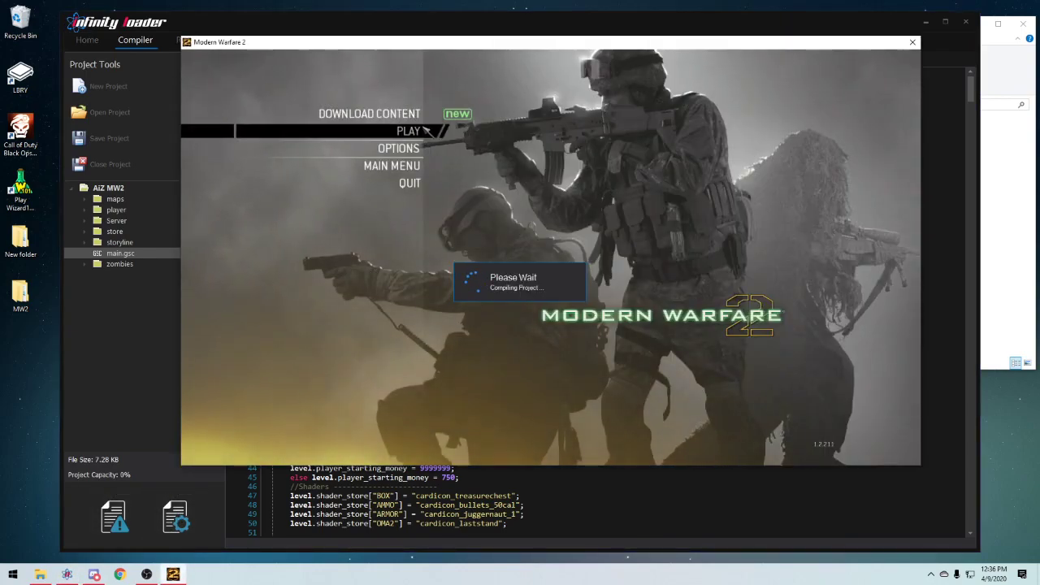
Start a private Team Deathmatch match on Rust with the zombies mod counting down.
left_click(409, 130)
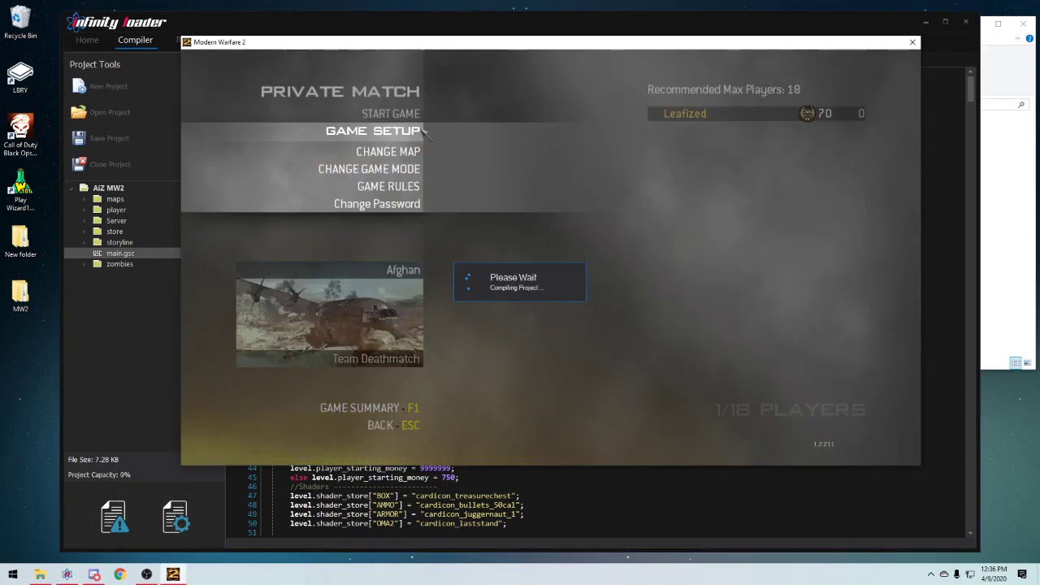
left_click(387, 152)
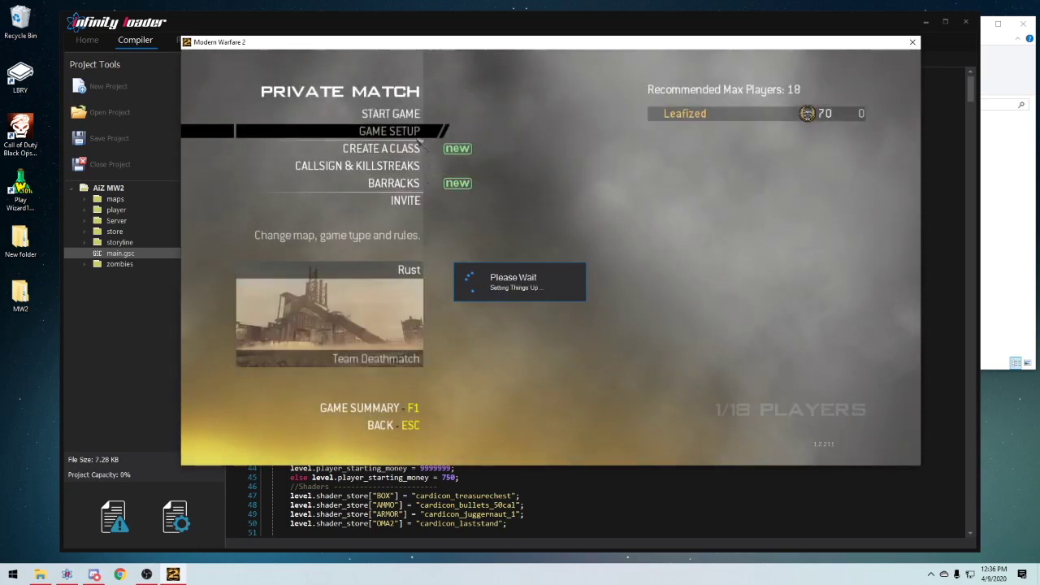
left_click(390, 114)
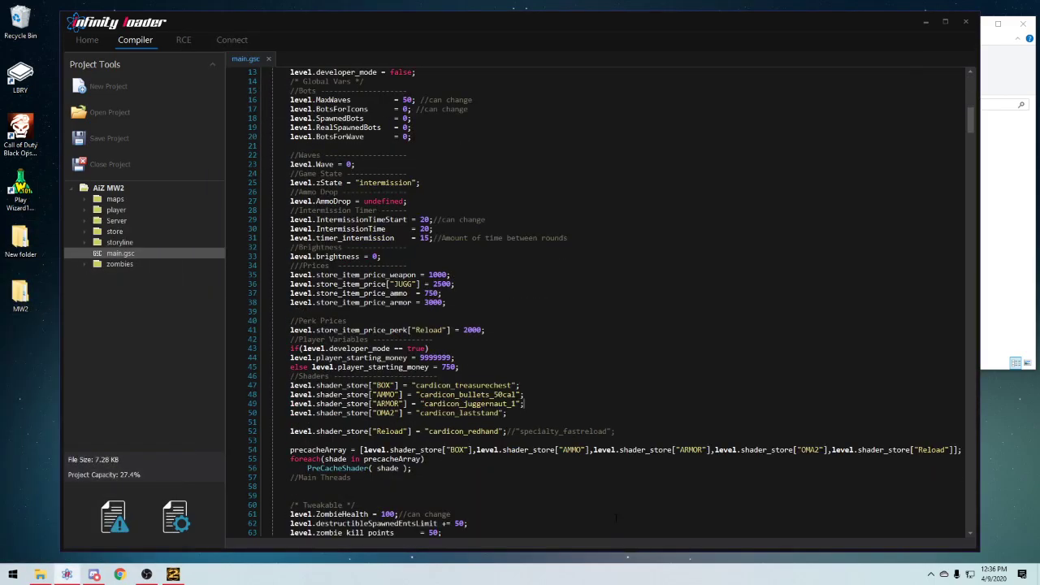
scroll("up", 3)
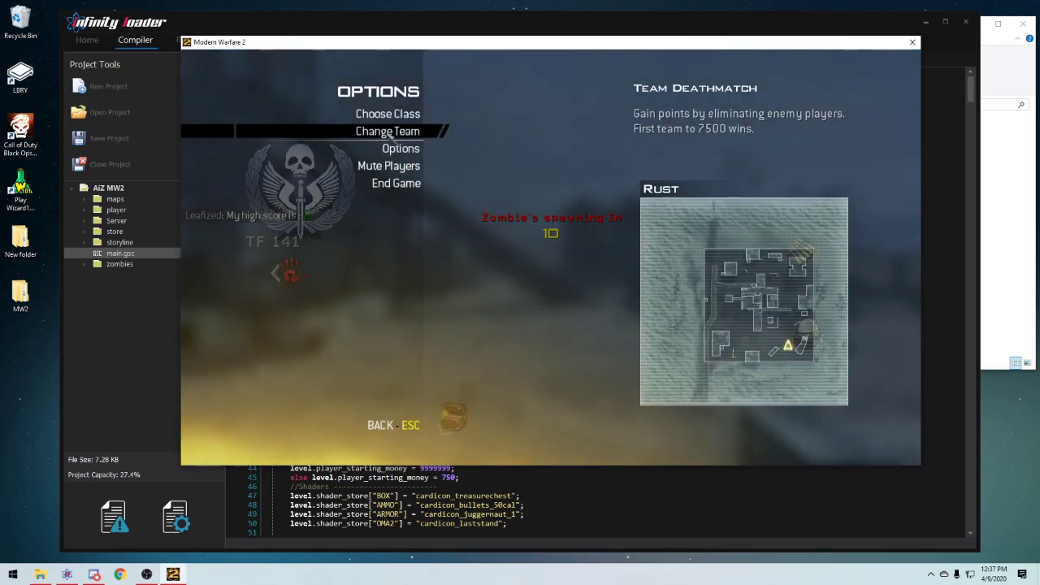
Pick a team to enter the Rust match, then quit back to the AIZ MW2 script.
left_click(400, 148)
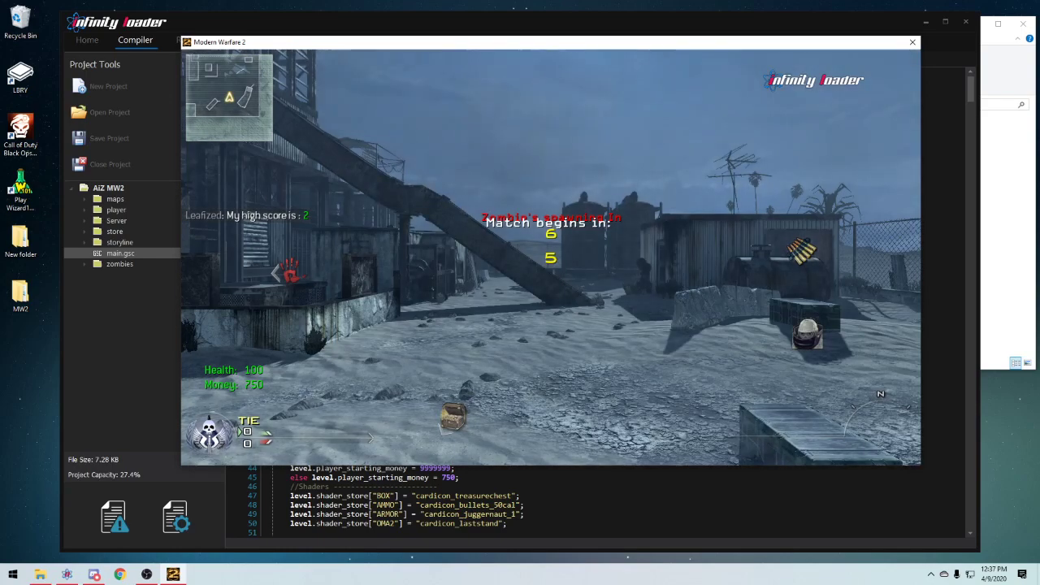
left_click(146, 575)
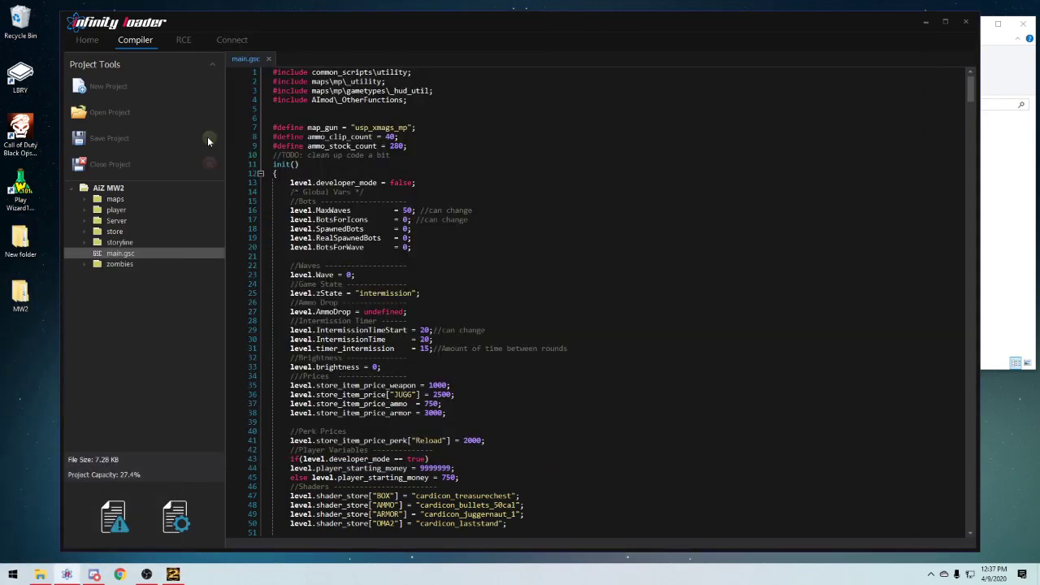
mouse_move(1000, 224)
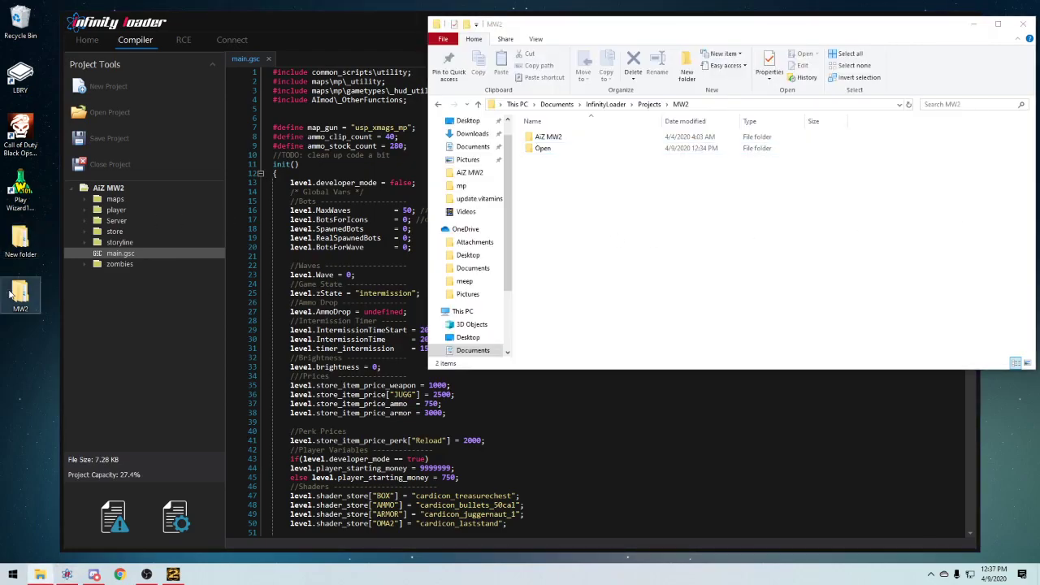
double_click(549, 137)
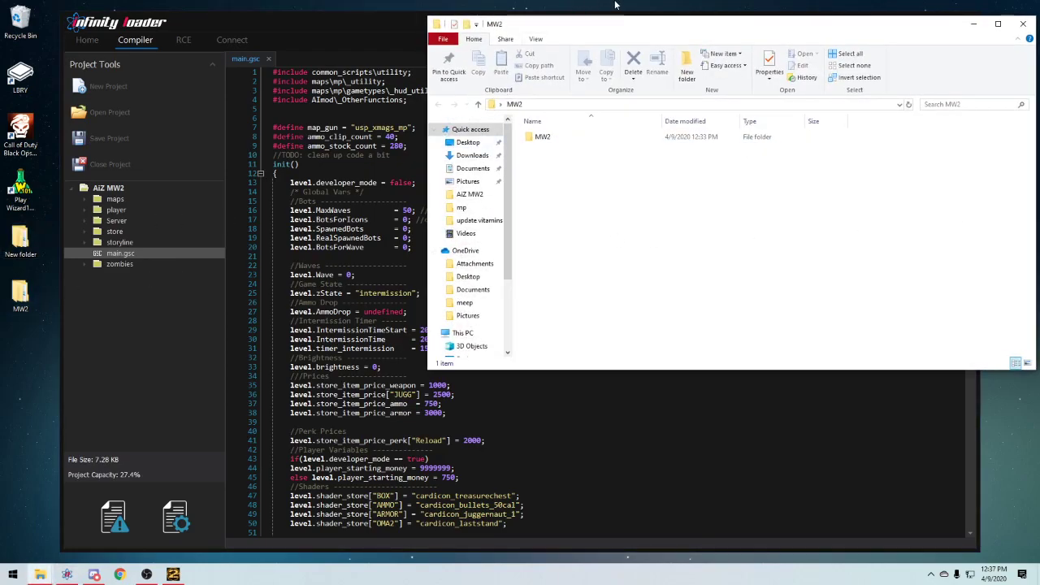
mouse_move(621, 33)
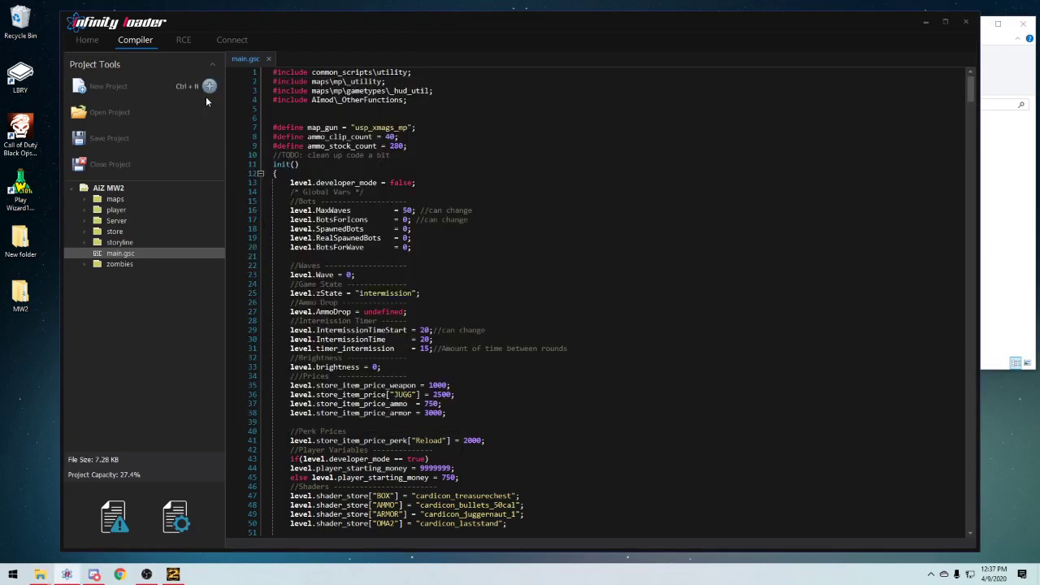
left_click(111, 112)
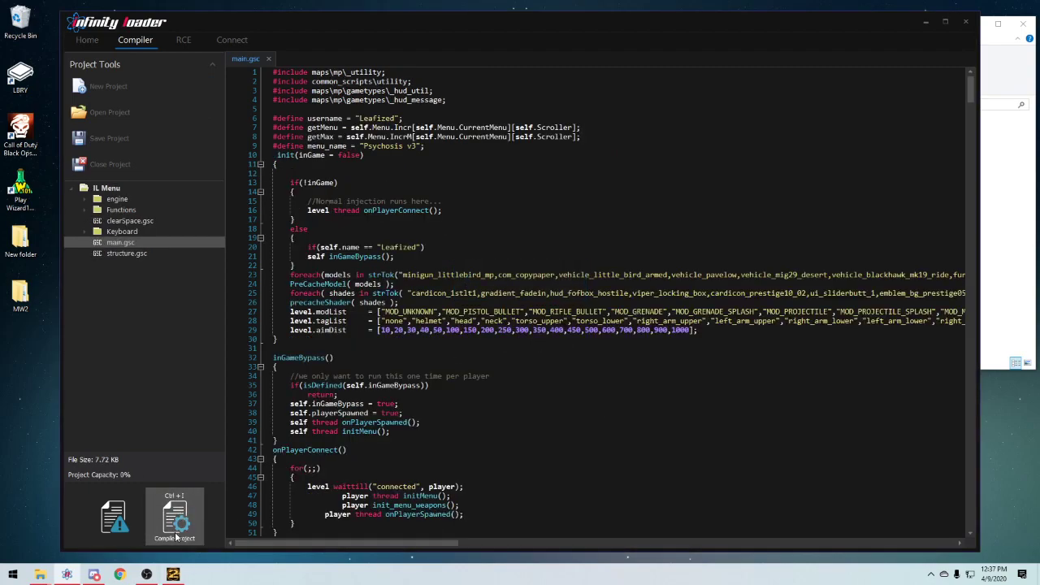
Compile the IL Menu project, its capacity reading about 40 percent.
left_click(174, 517)
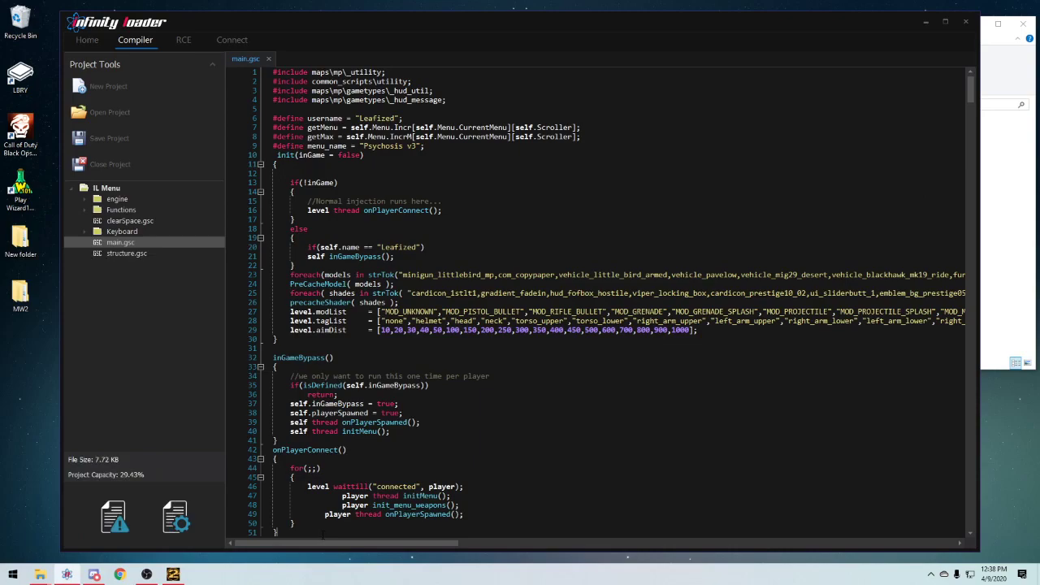
Compile main.gsc with a semicolon removed so the Syntax Errors window reports the faulty line.
scroll("down", 3)
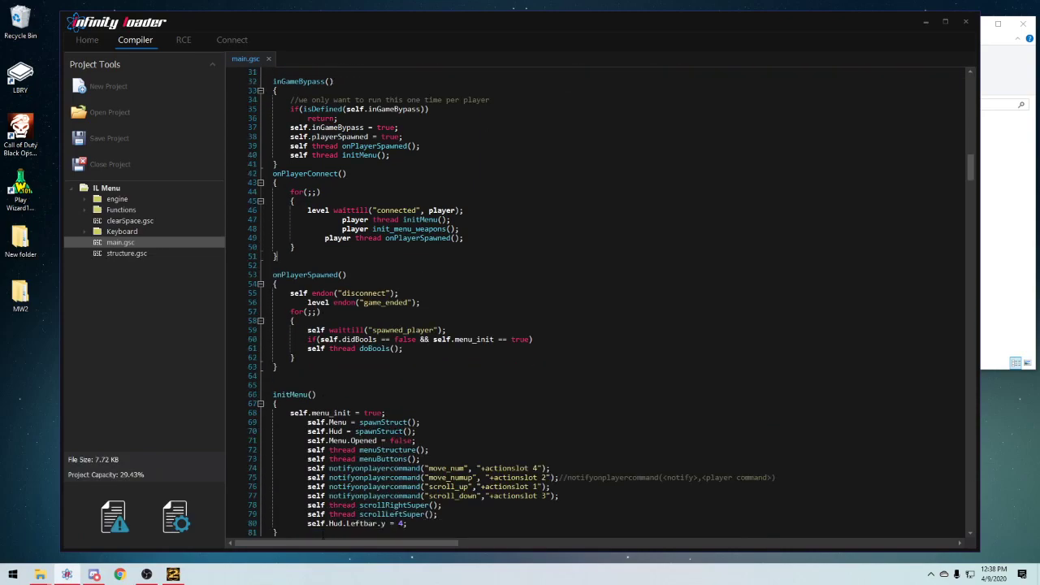
scroll("down", 3)
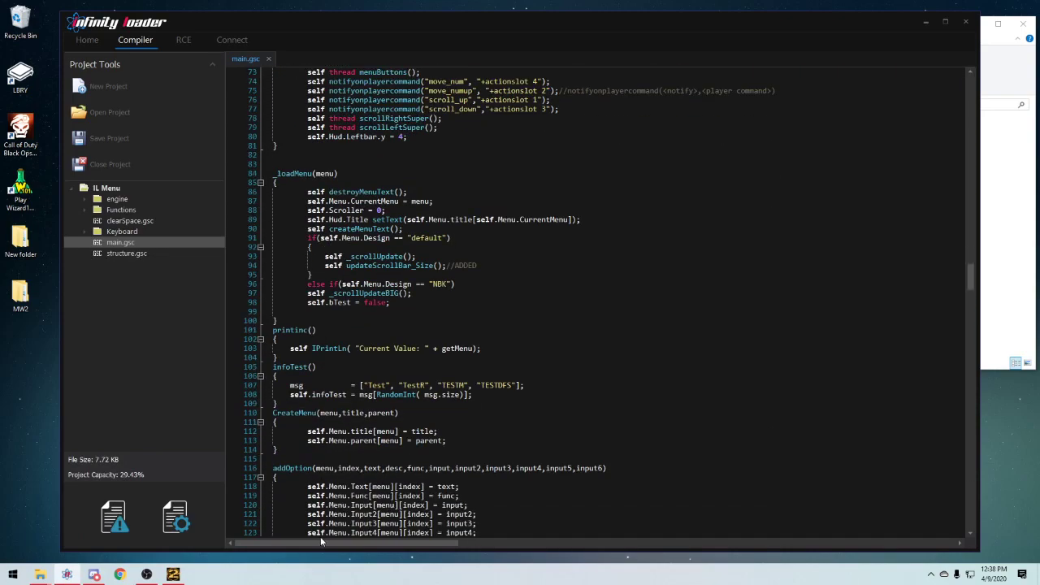
scroll("down", 3)
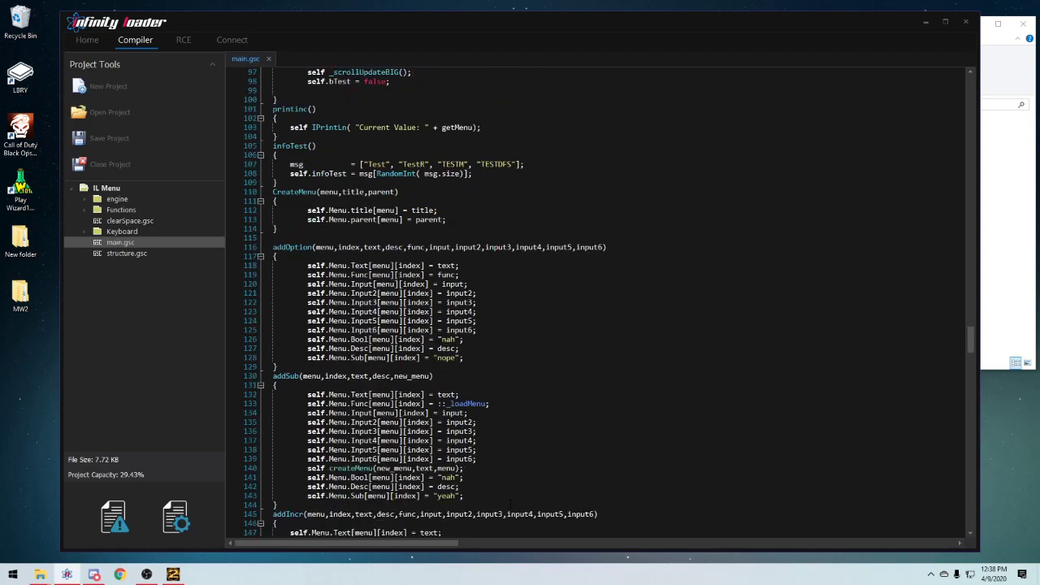
scroll("down", 3)
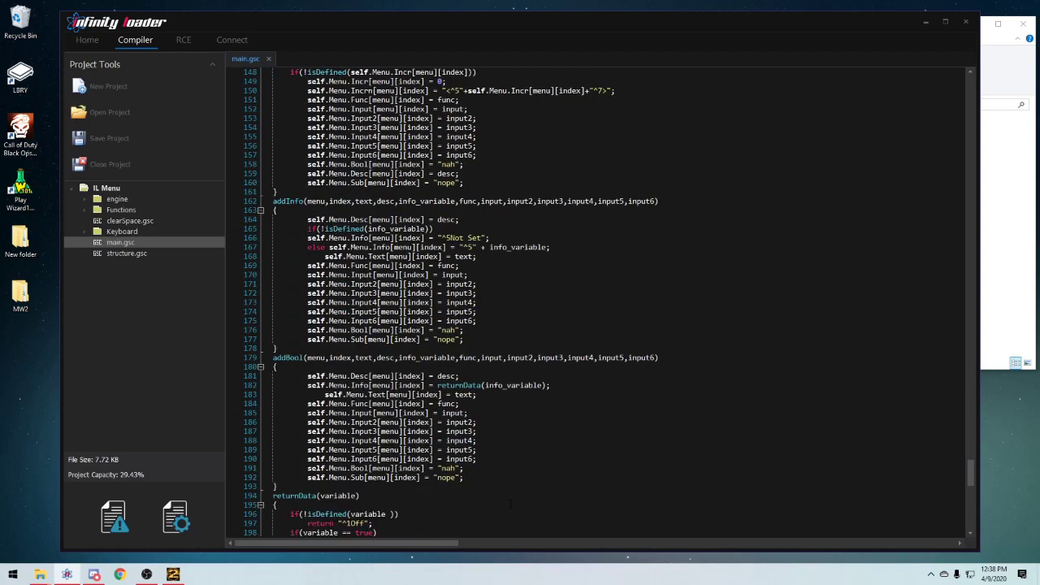
scroll("up", 3)
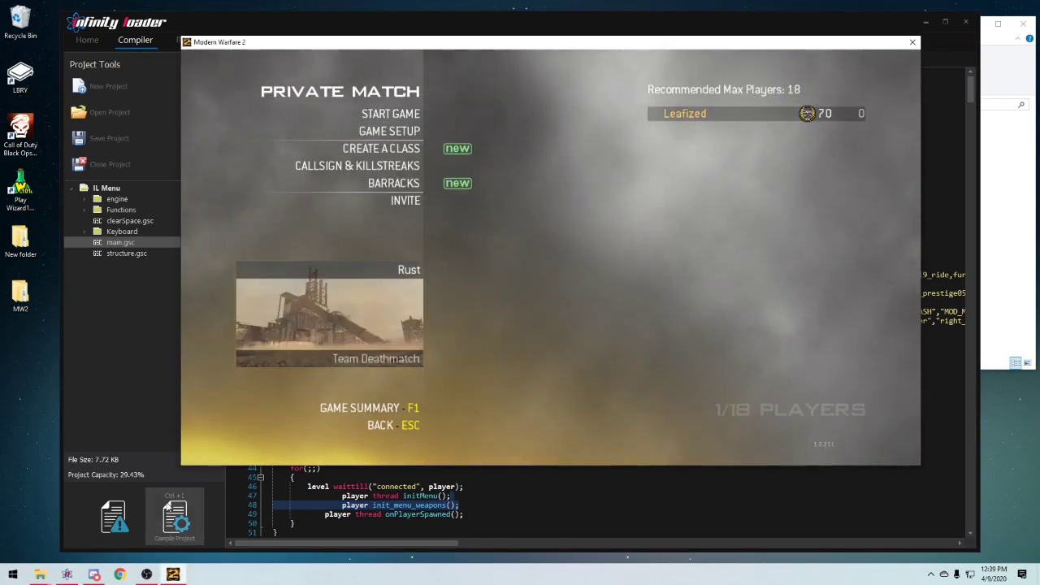
left_click(913, 42)
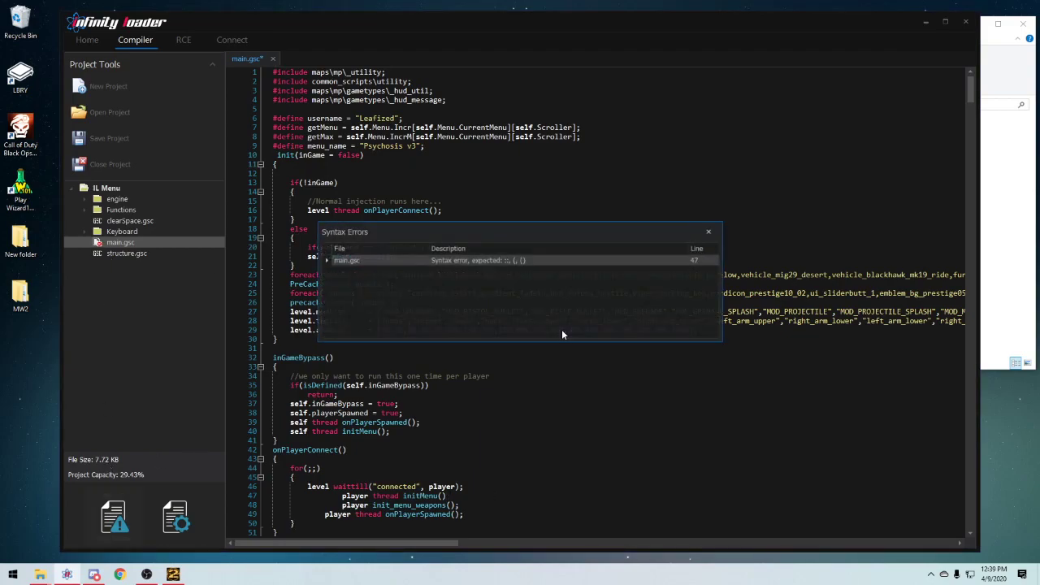
Dismiss the Syntax Errors window and the editor context menu, leaving the main script in view.
left_click(709, 231)
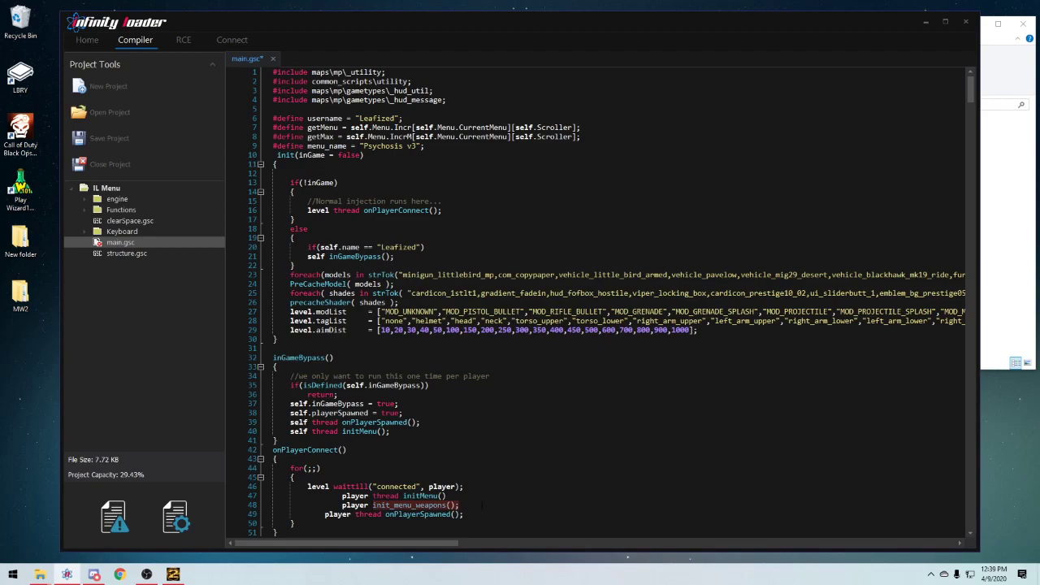
right_click(488, 507)
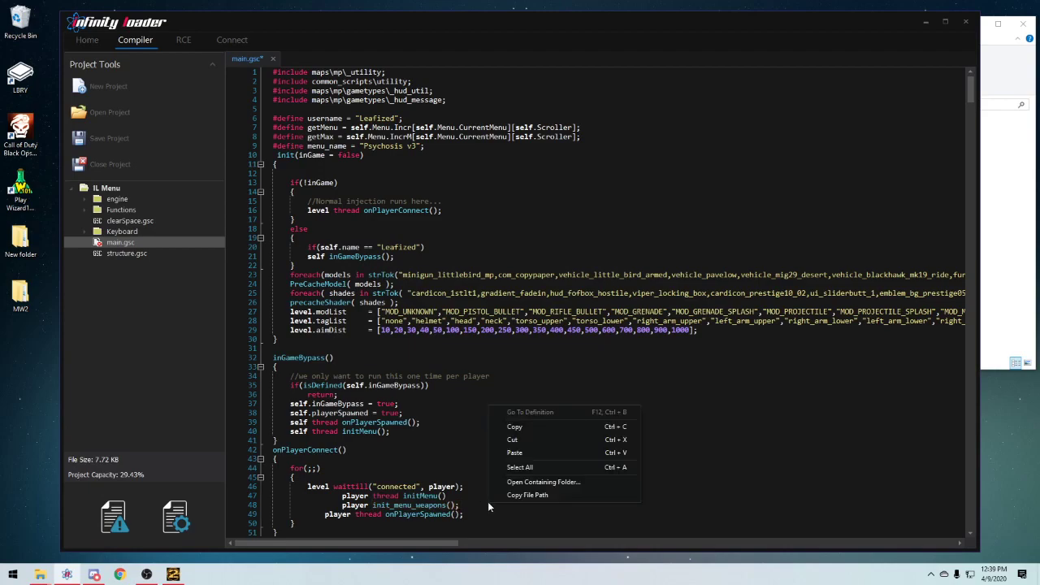
left_click(488, 507)
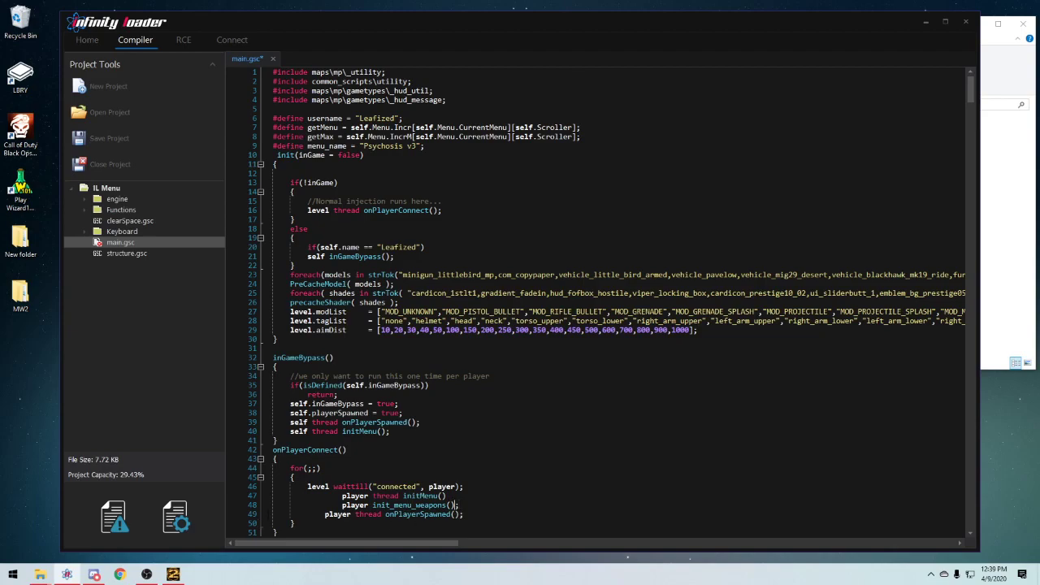